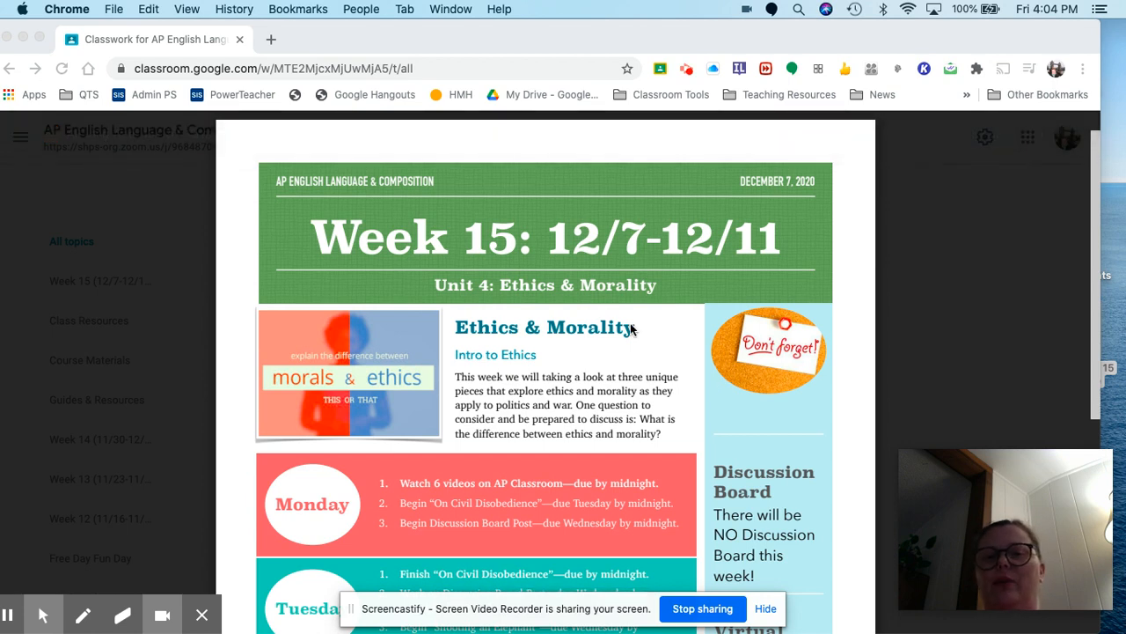
pyautogui.moveTo(590, 302)
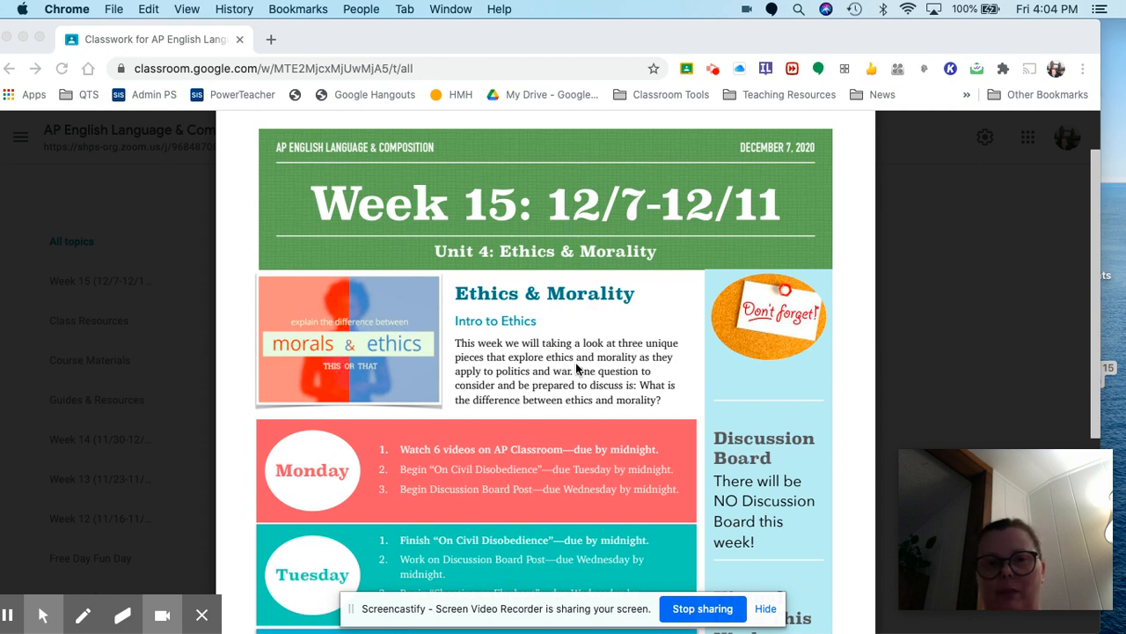
pyautogui.moveTo(572, 387)
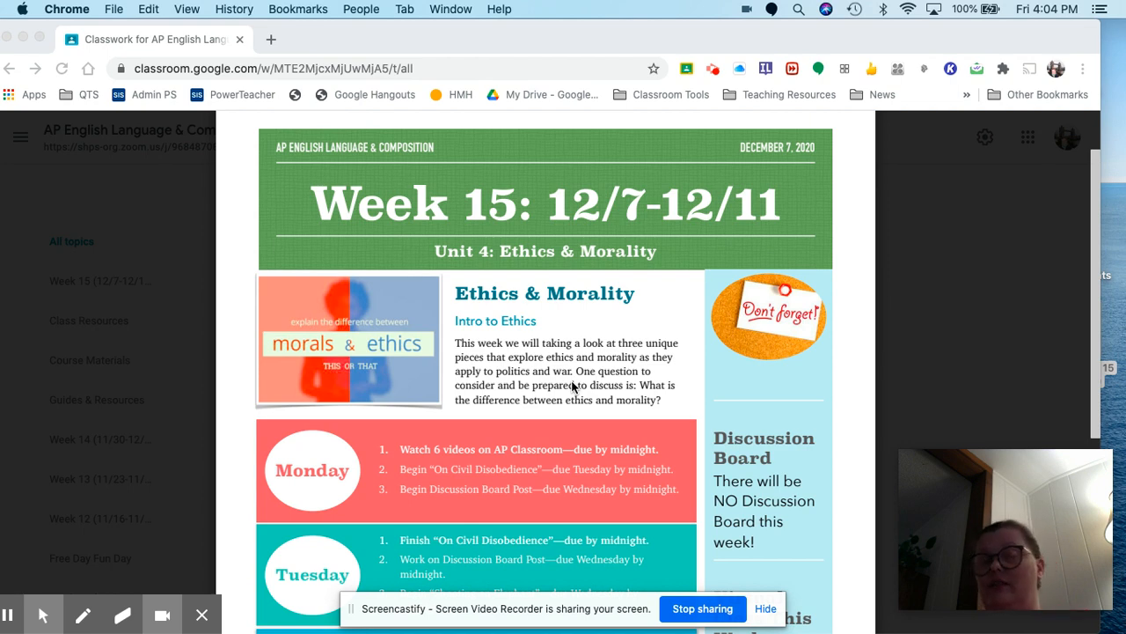
pyautogui.scroll(-3)
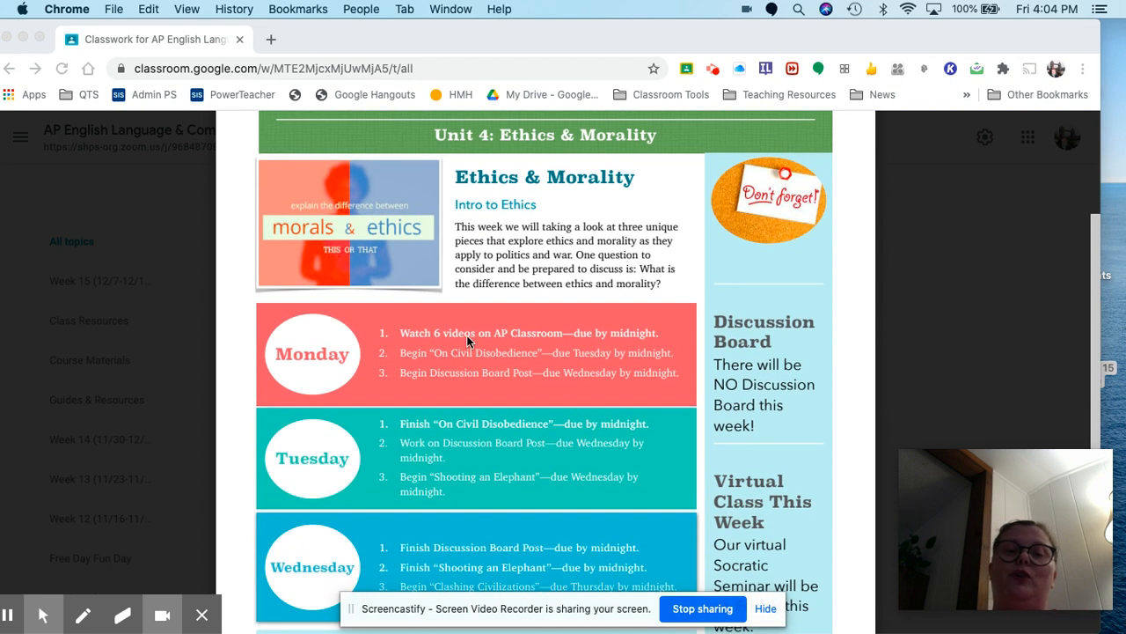
pyautogui.scroll(-3)
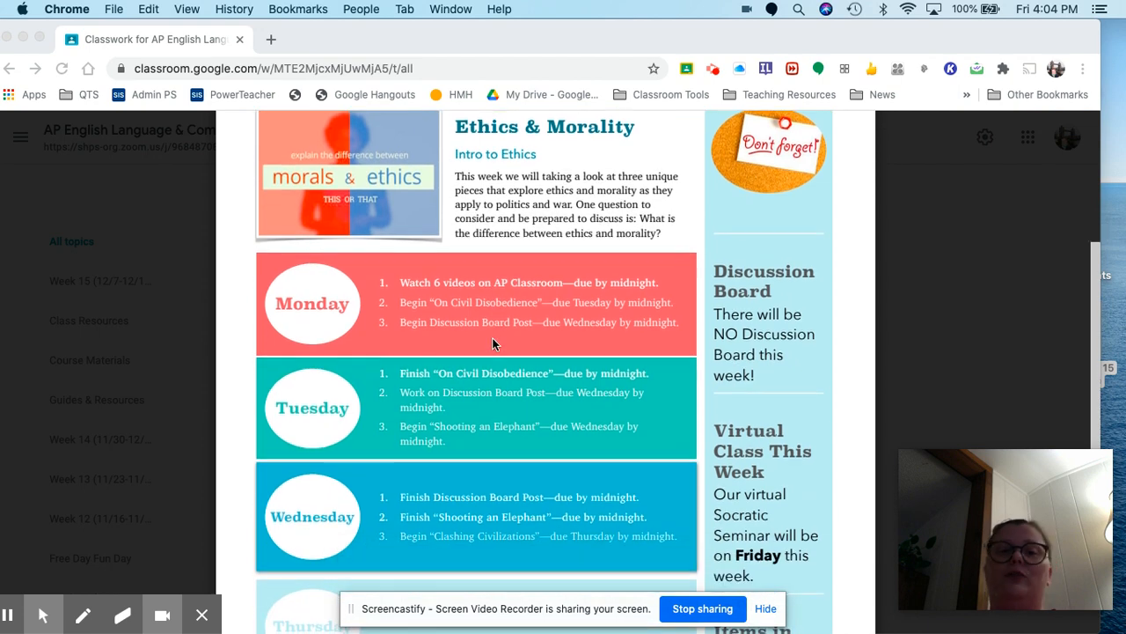
pyautogui.scroll(-3)
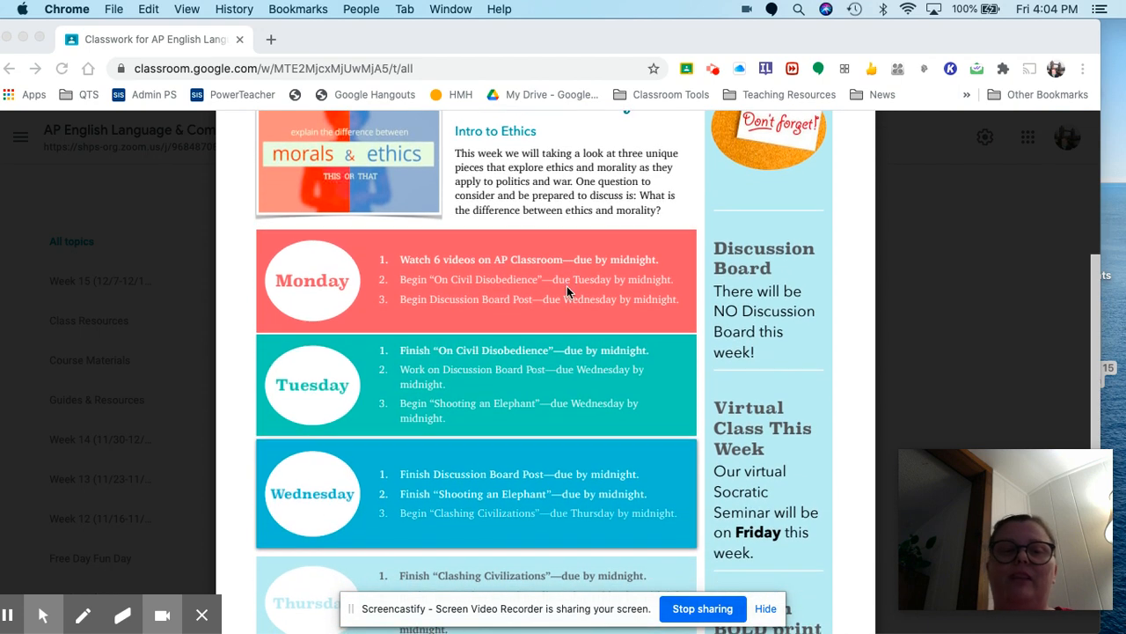
pyautogui.moveTo(450, 290)
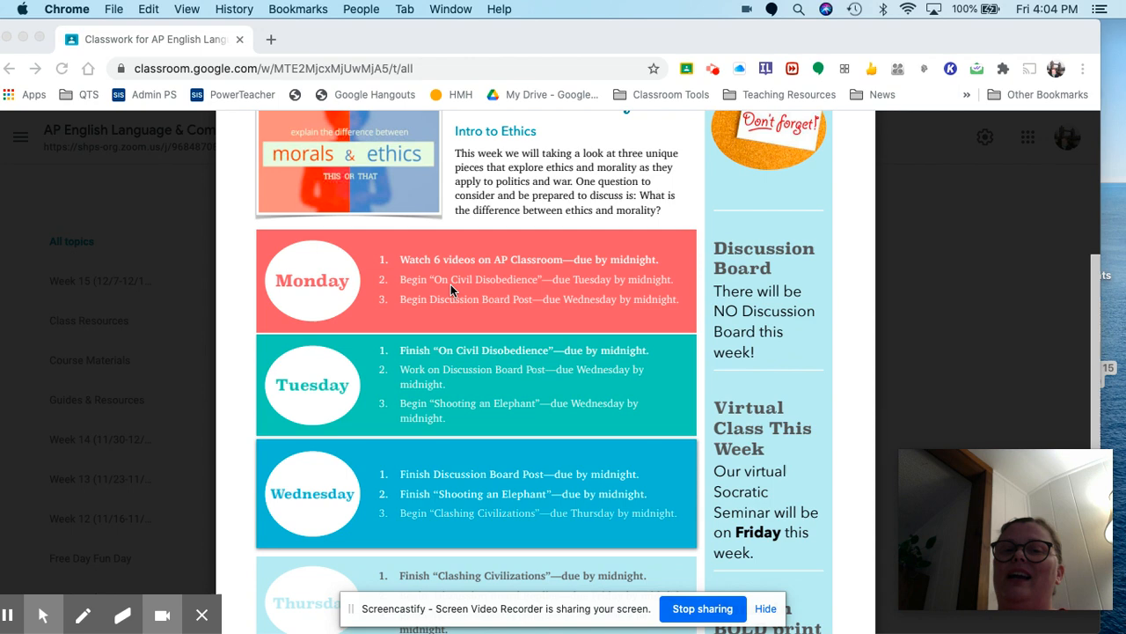
pyautogui.moveTo(580, 268)
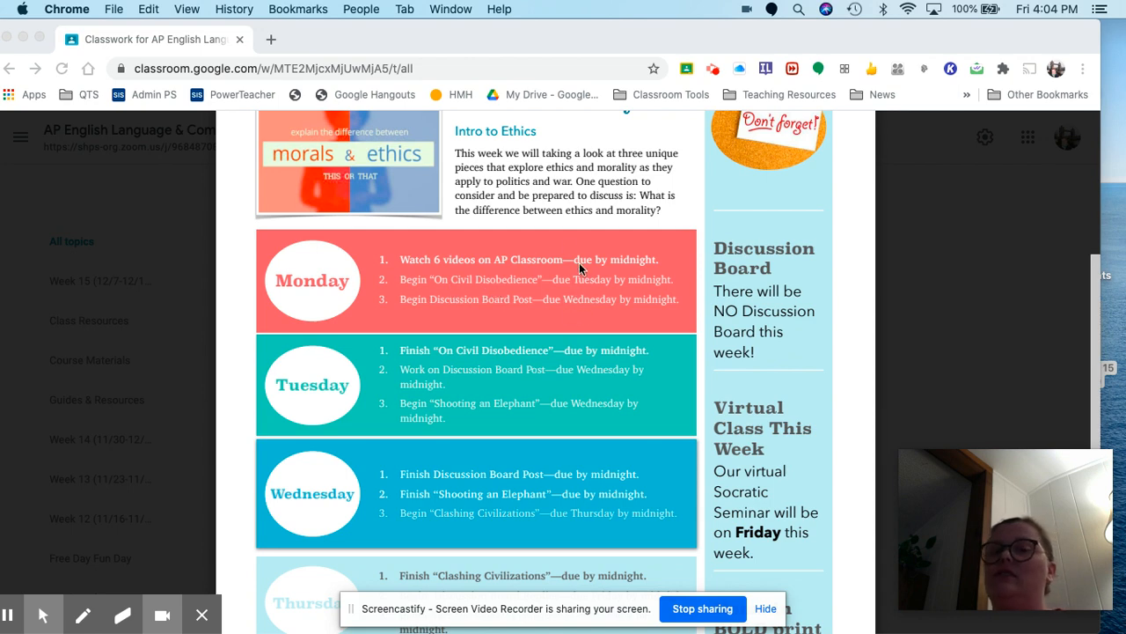
pyautogui.moveTo(565, 281)
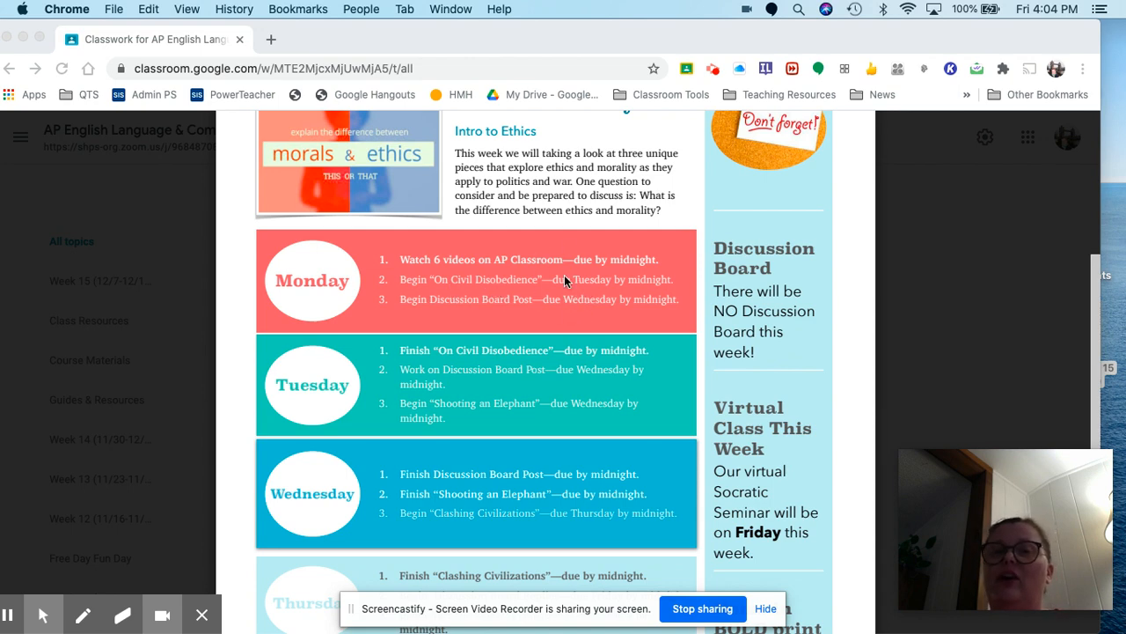
pyautogui.moveTo(539, 289)
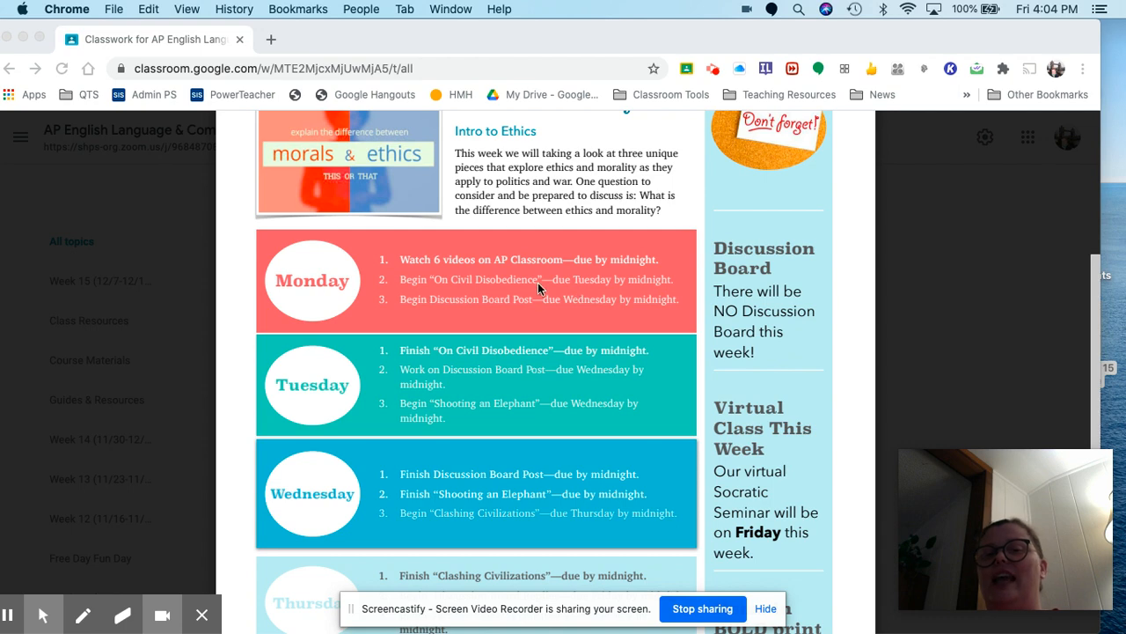
pyautogui.moveTo(590, 271)
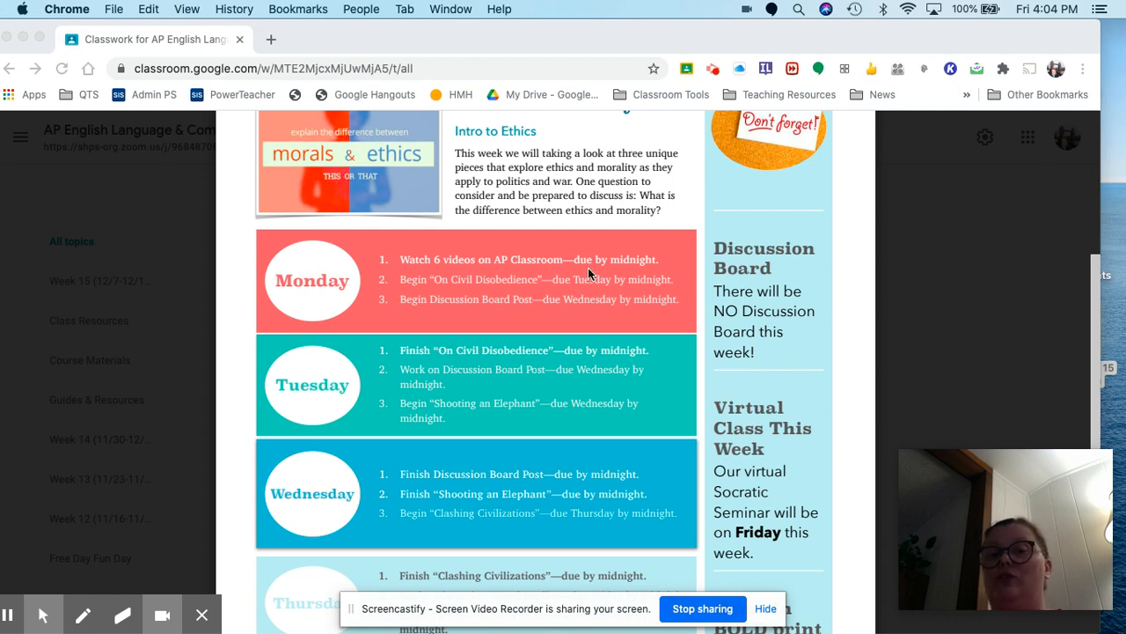
pyautogui.scroll(-3)
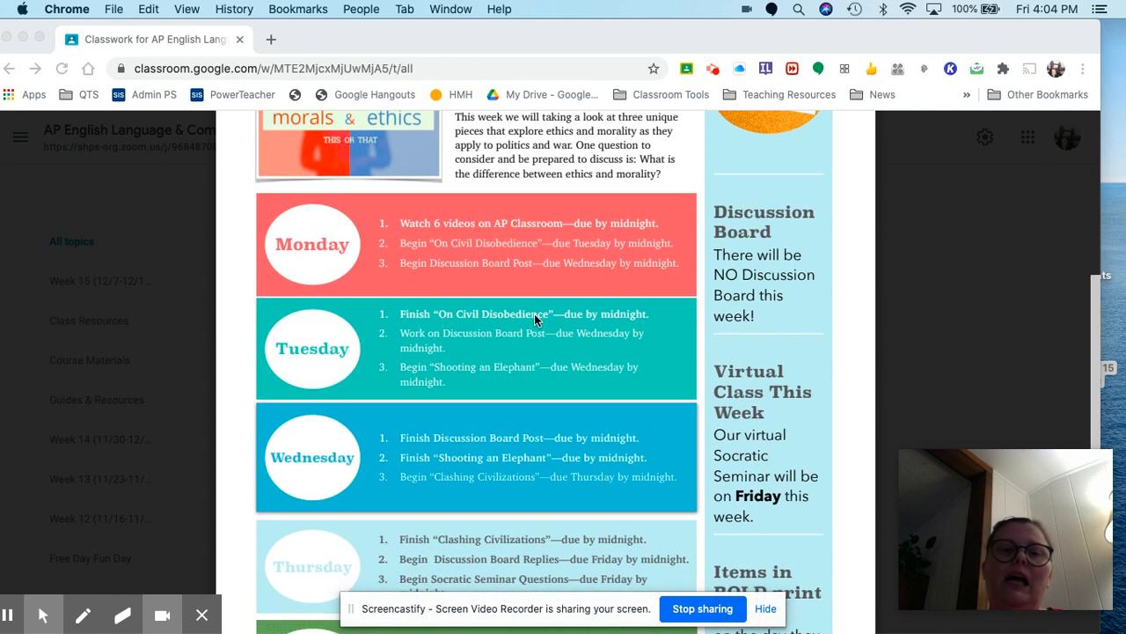
pyautogui.moveTo(528, 271)
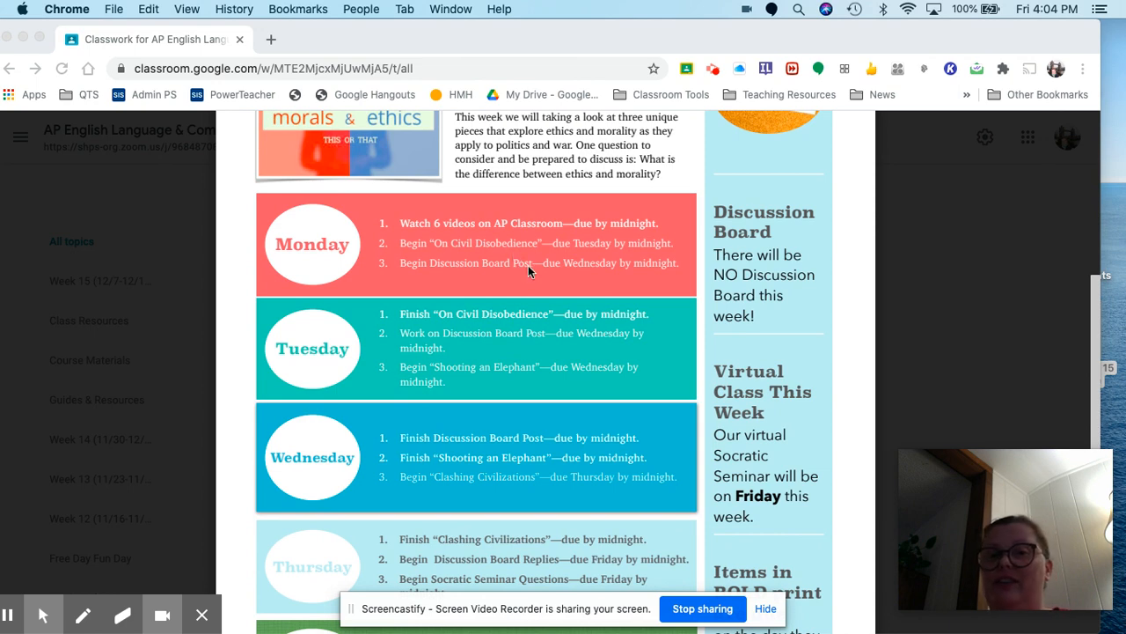
pyautogui.moveTo(655, 337)
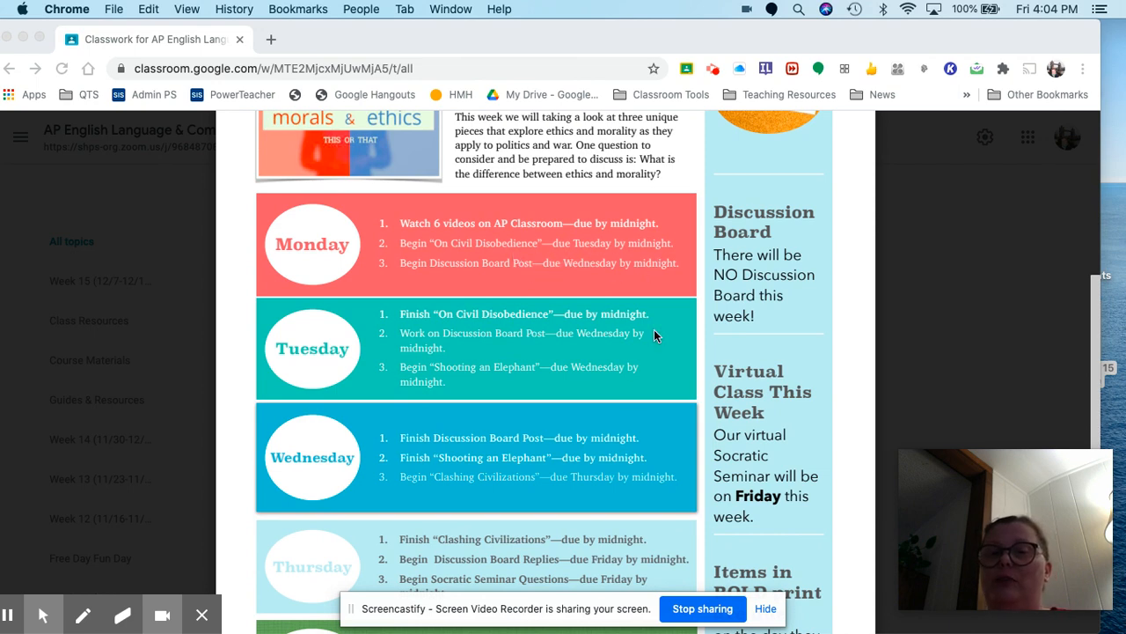
pyautogui.scroll(-3)
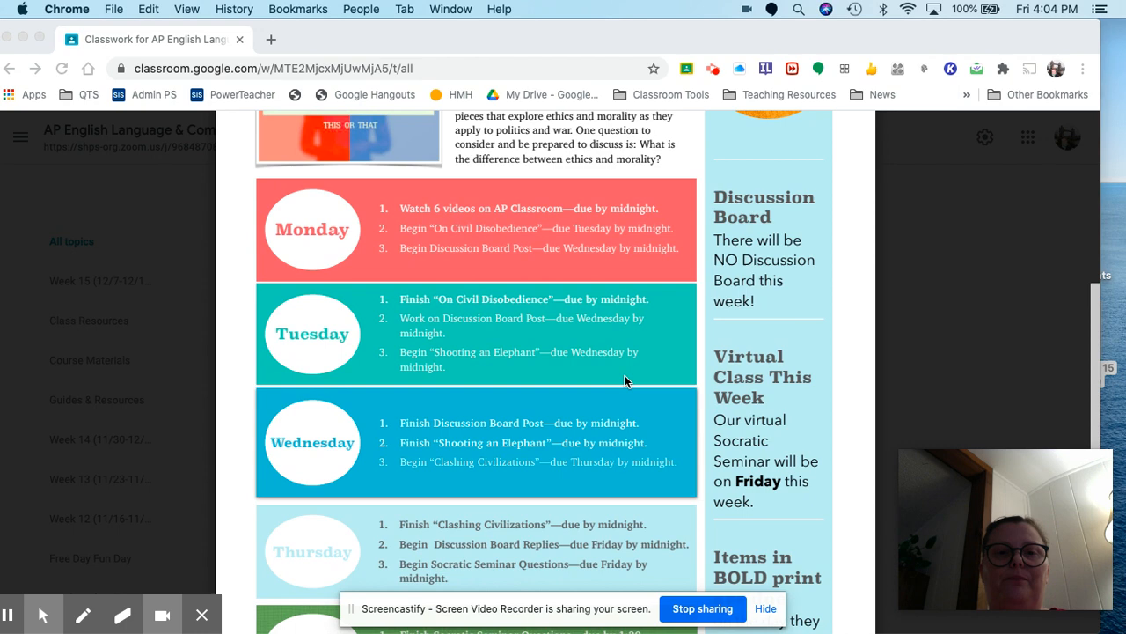
pyautogui.scroll(-3)
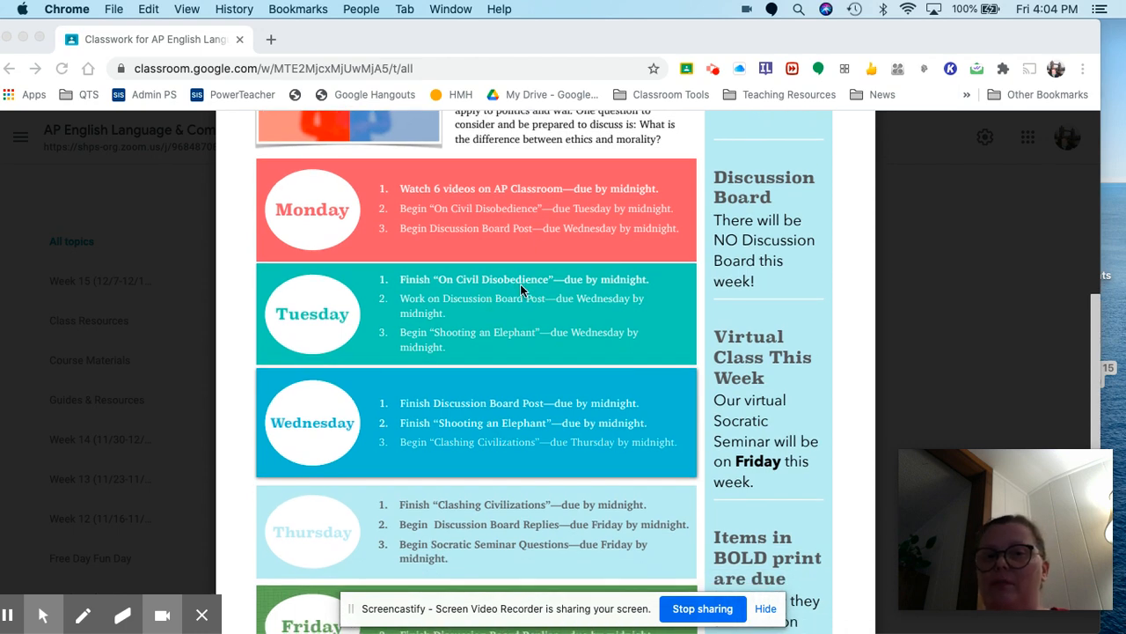
pyautogui.moveTo(551, 289)
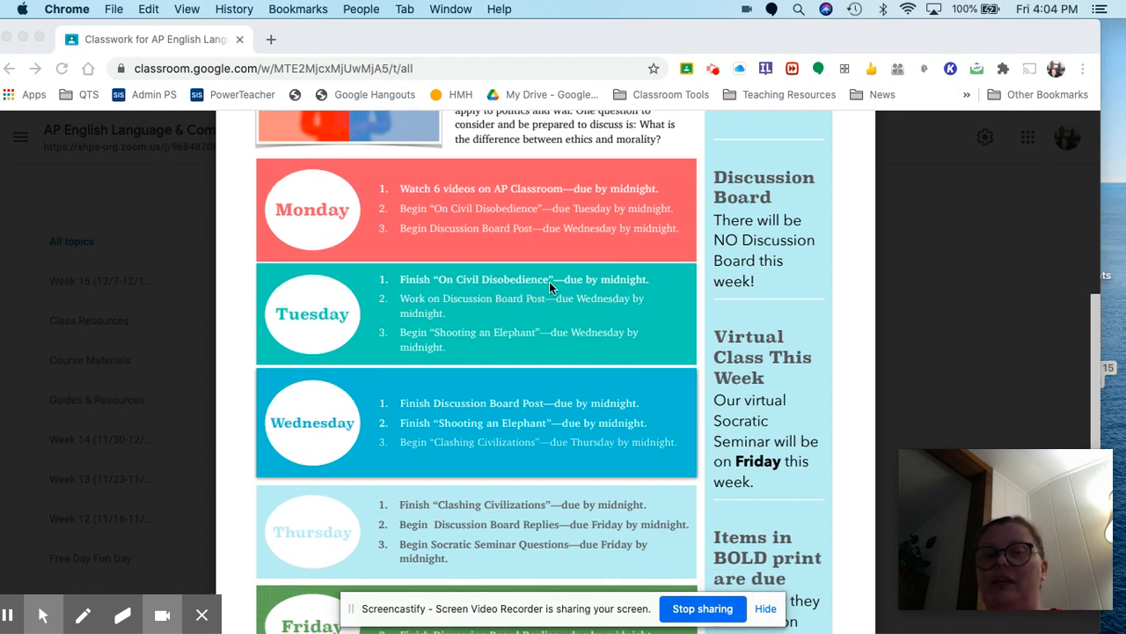
pyautogui.moveTo(449, 307)
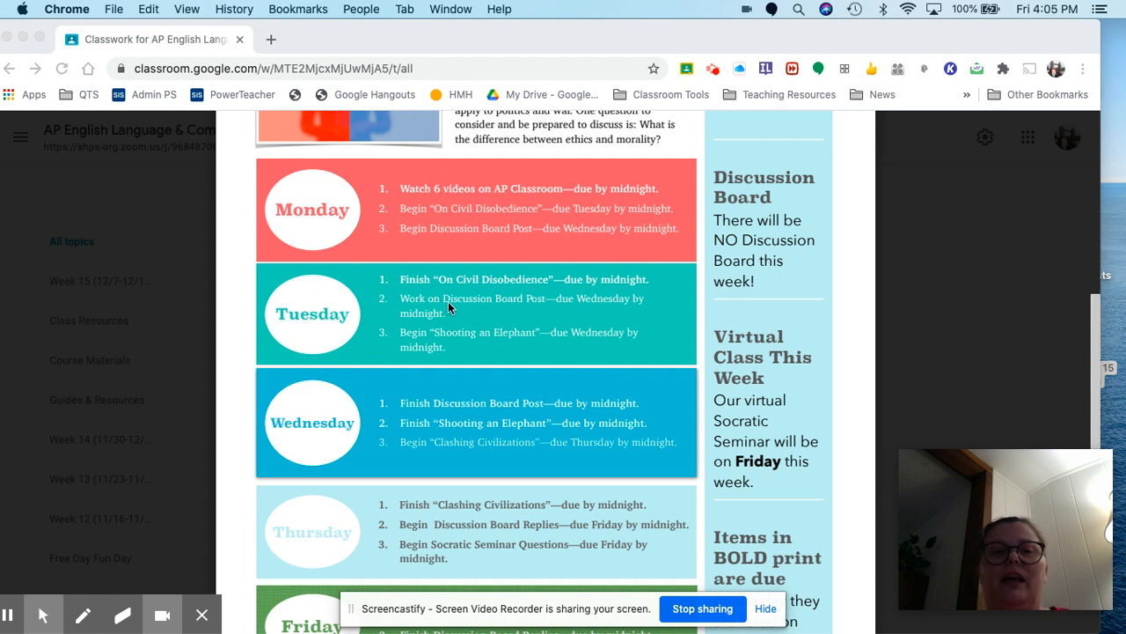
pyautogui.moveTo(585, 309)
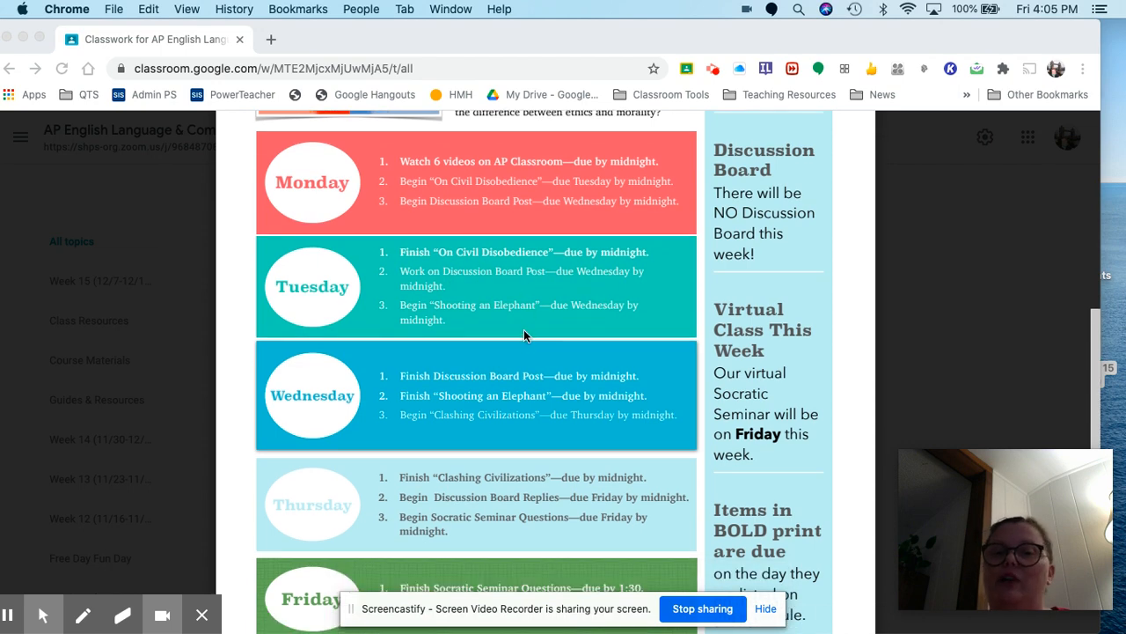
pyautogui.moveTo(465, 314)
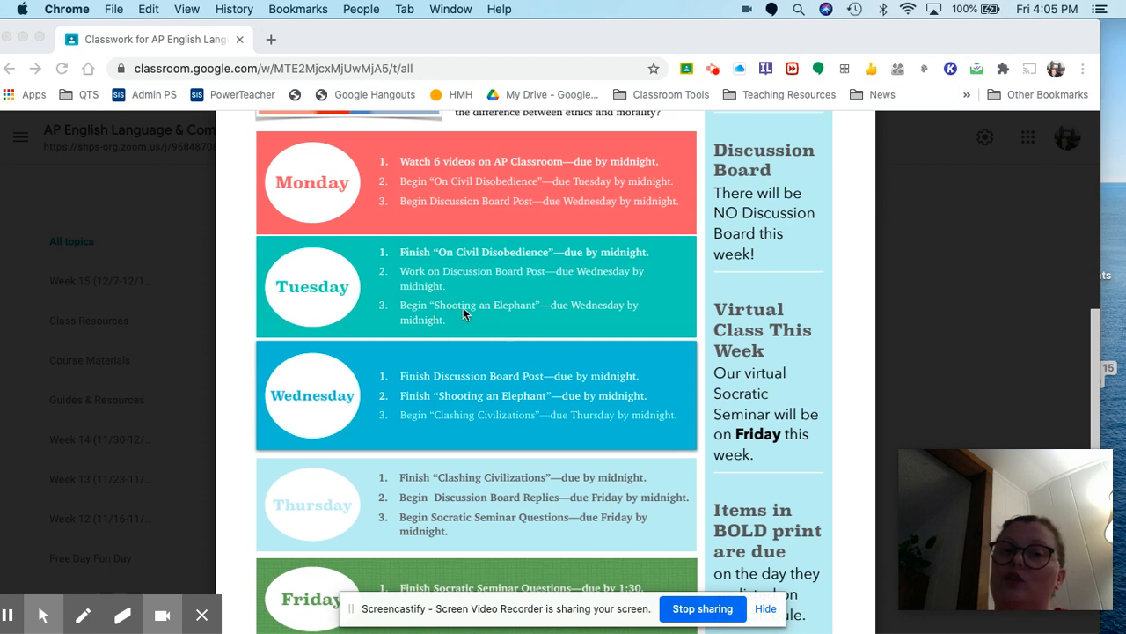
pyautogui.moveTo(613, 310)
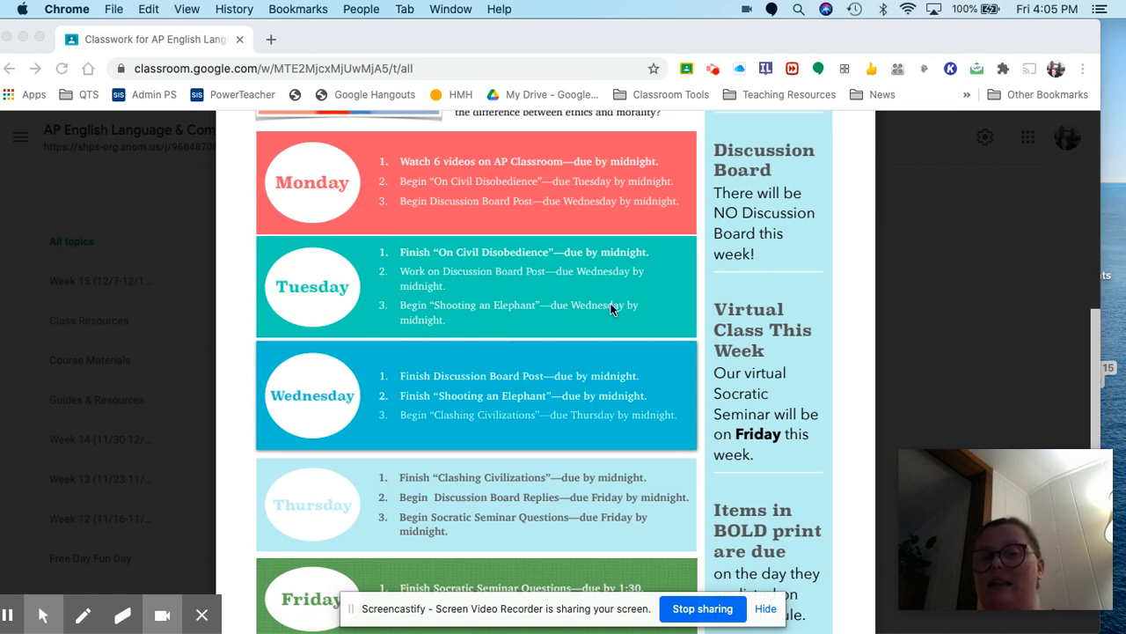
pyautogui.scroll(-3)
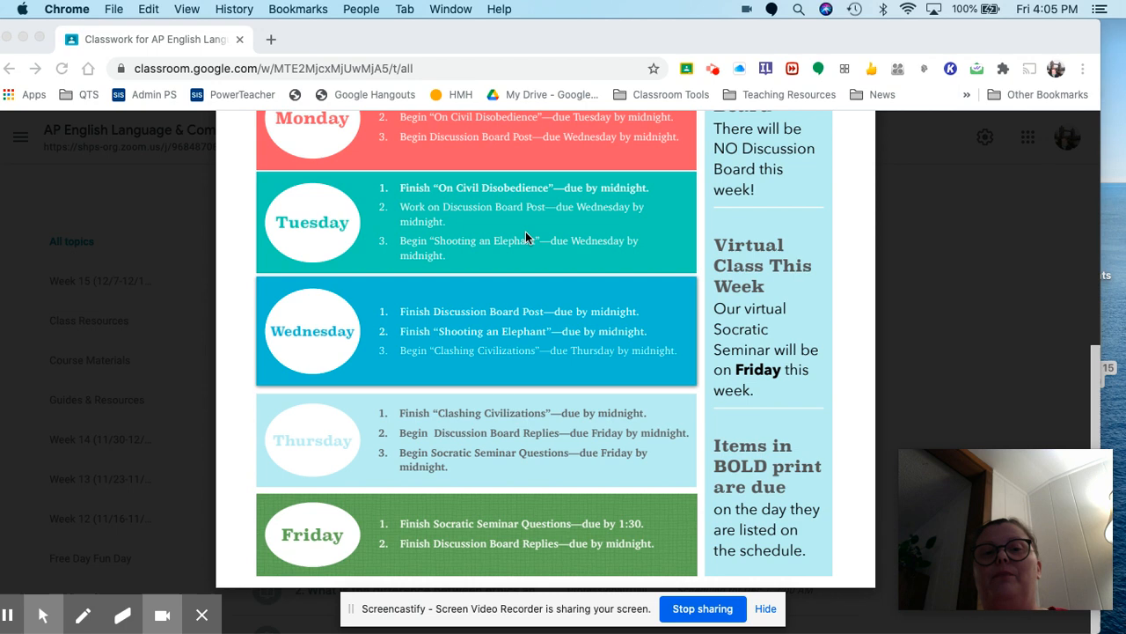
pyautogui.moveTo(504, 244)
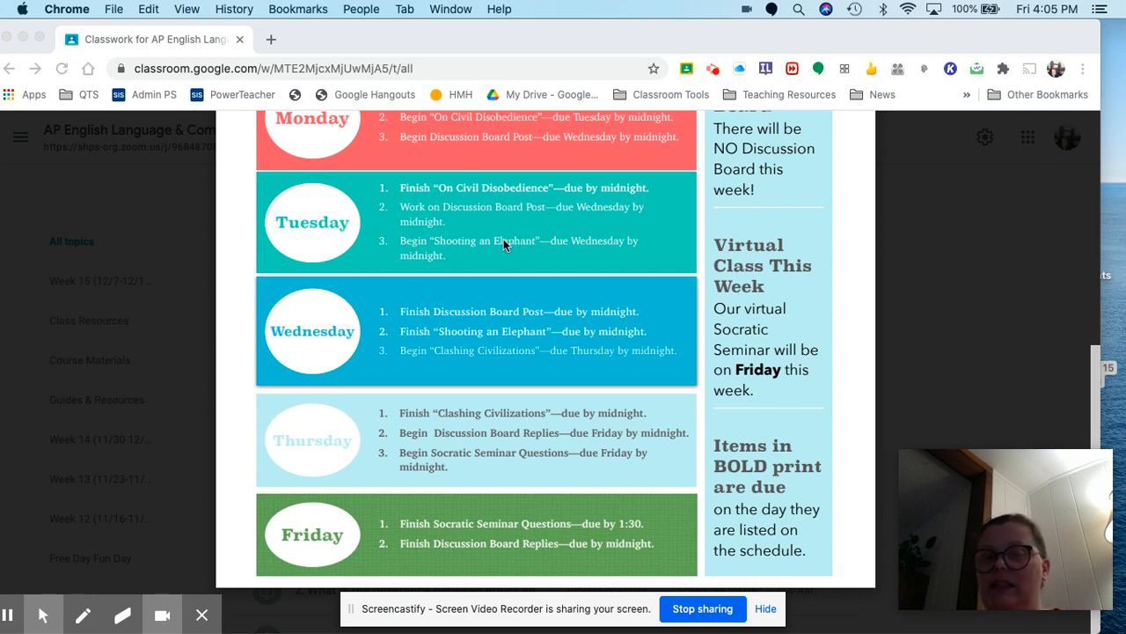
pyautogui.moveTo(454, 236)
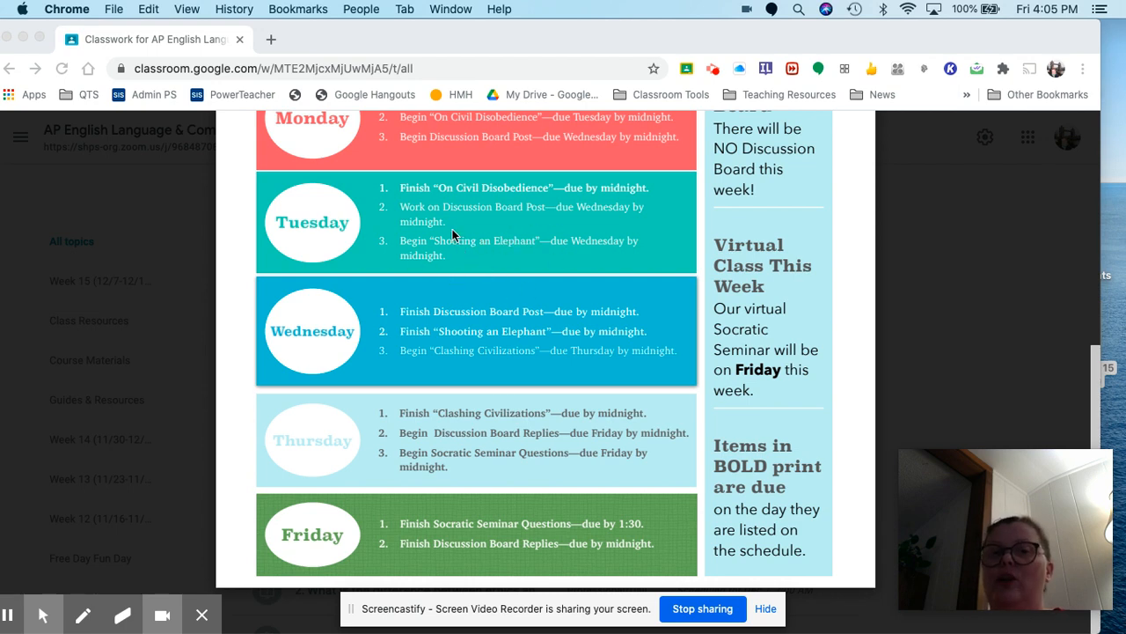
pyautogui.moveTo(433, 280)
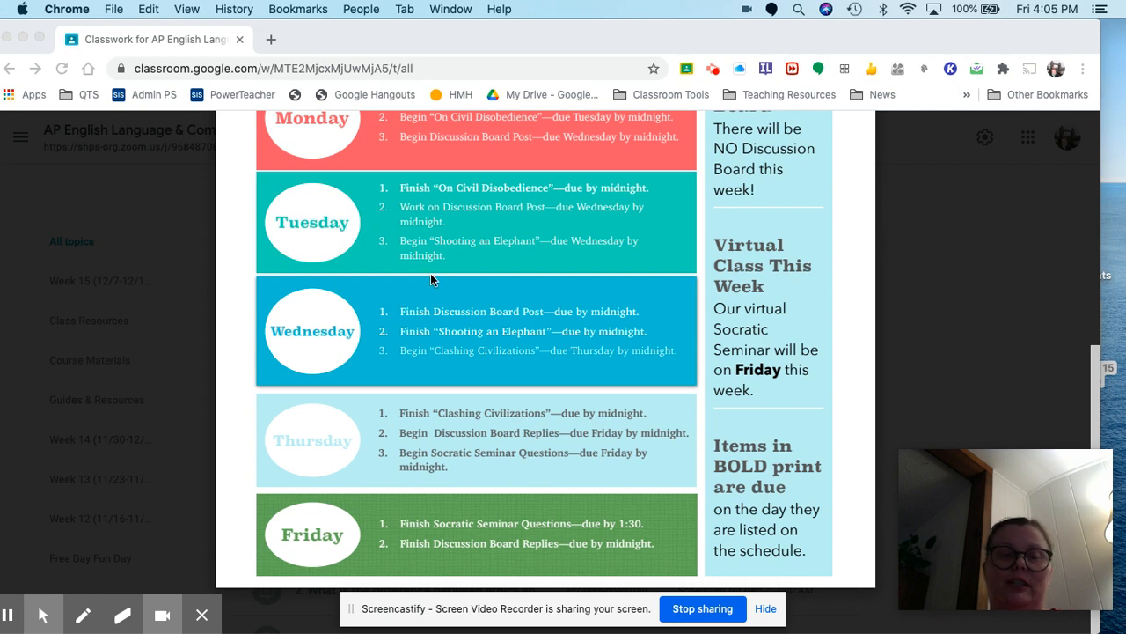
pyautogui.moveTo(546, 292)
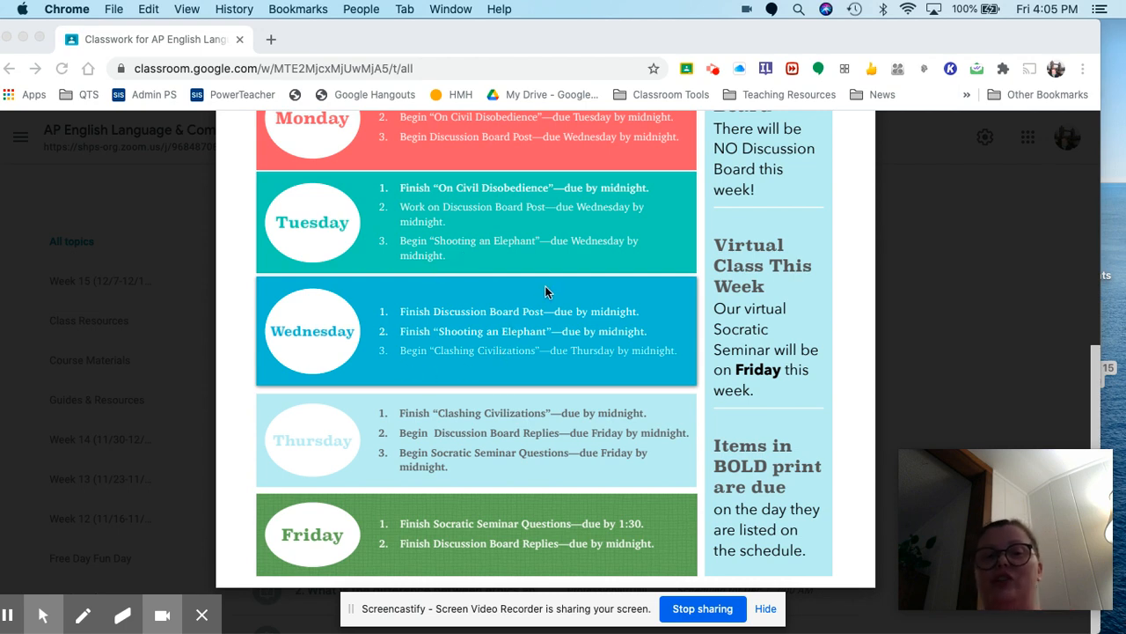
pyautogui.moveTo(526, 337)
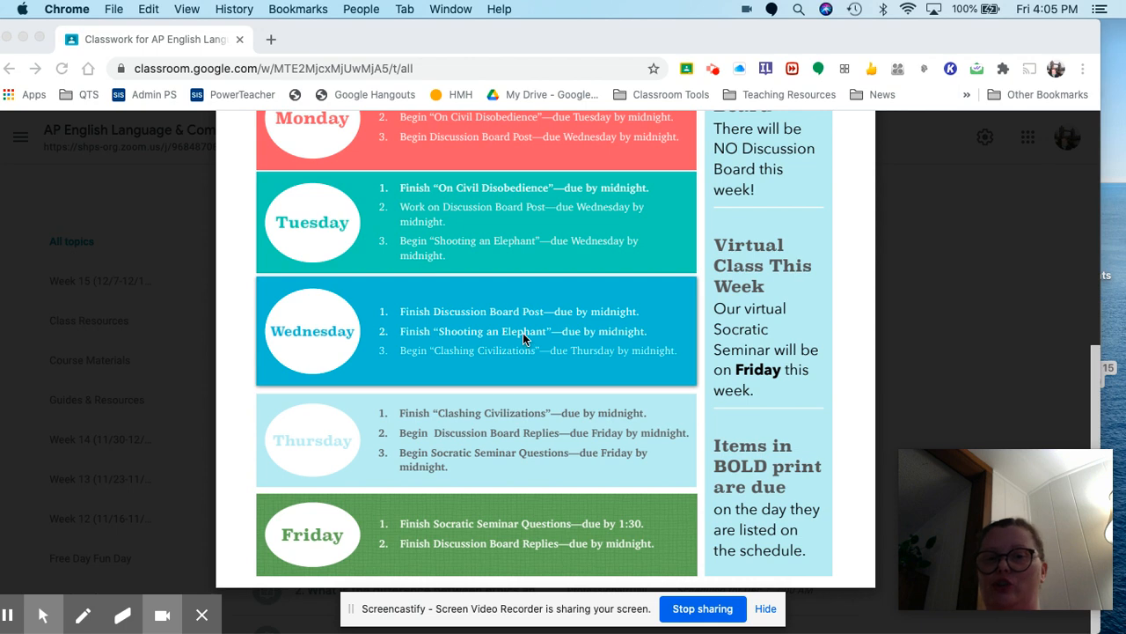
pyautogui.moveTo(526, 368)
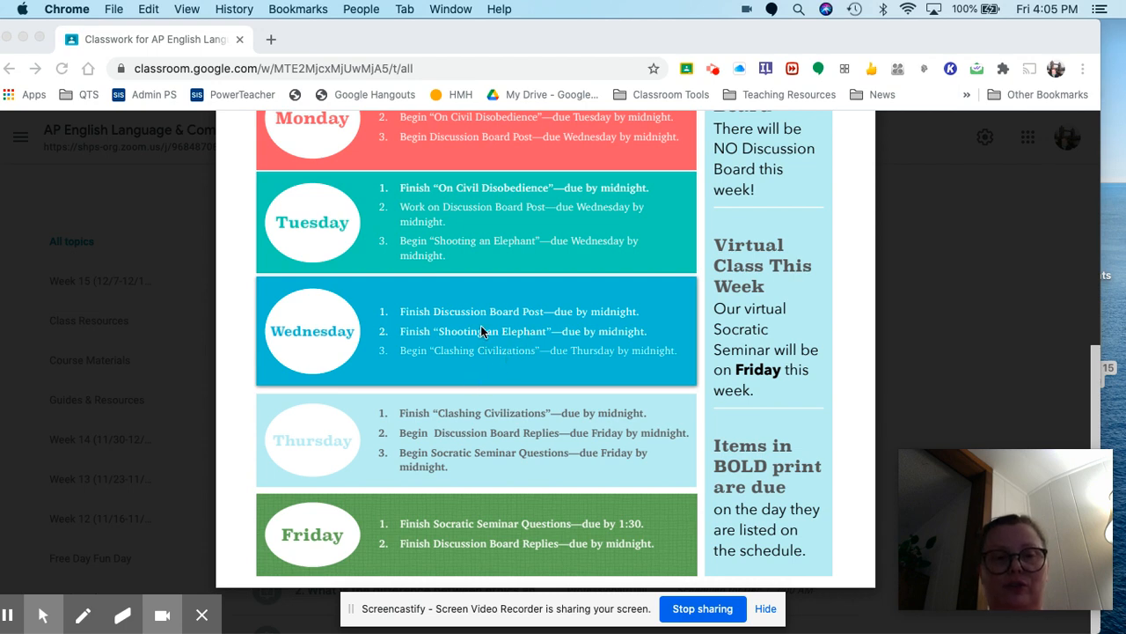
pyautogui.moveTo(489, 387)
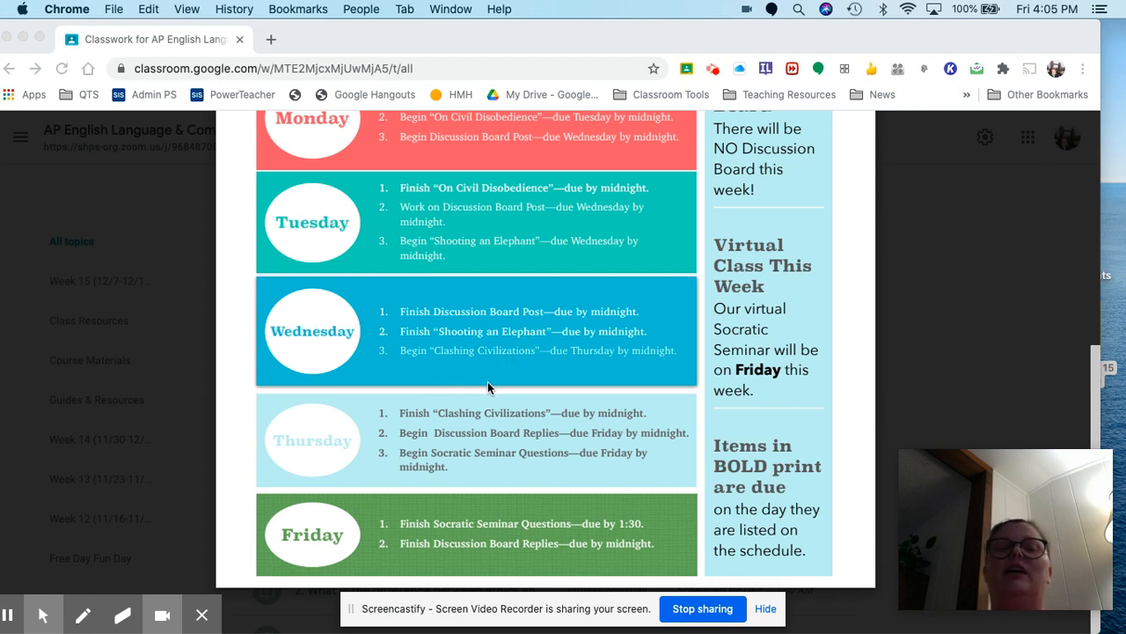
pyautogui.moveTo(506, 373)
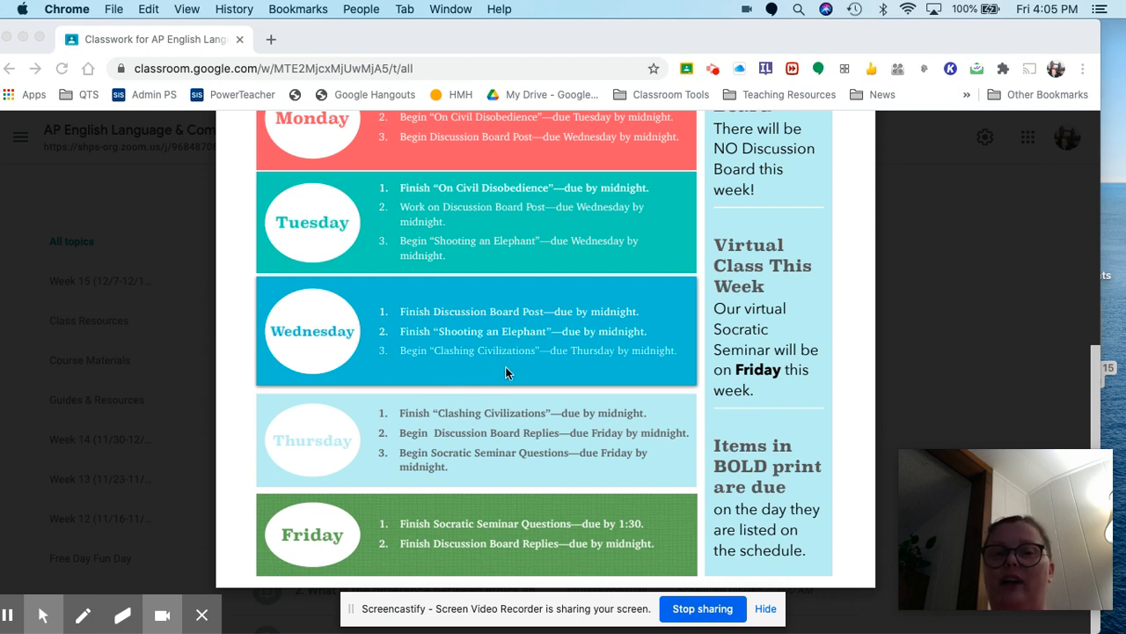
pyautogui.moveTo(373, 467)
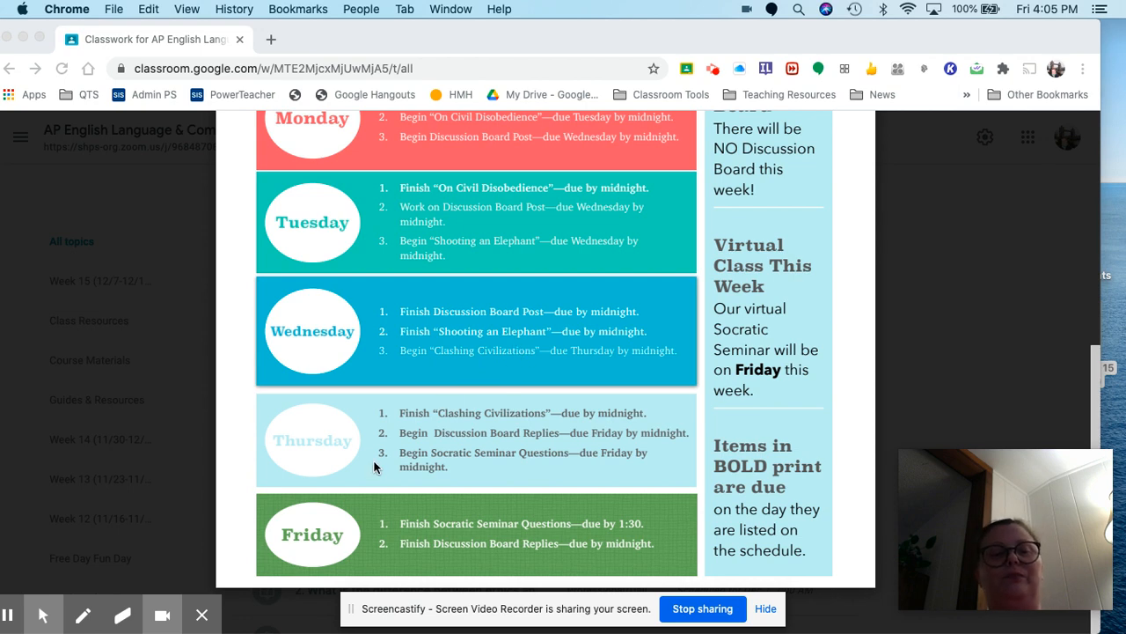
pyautogui.moveTo(457, 398)
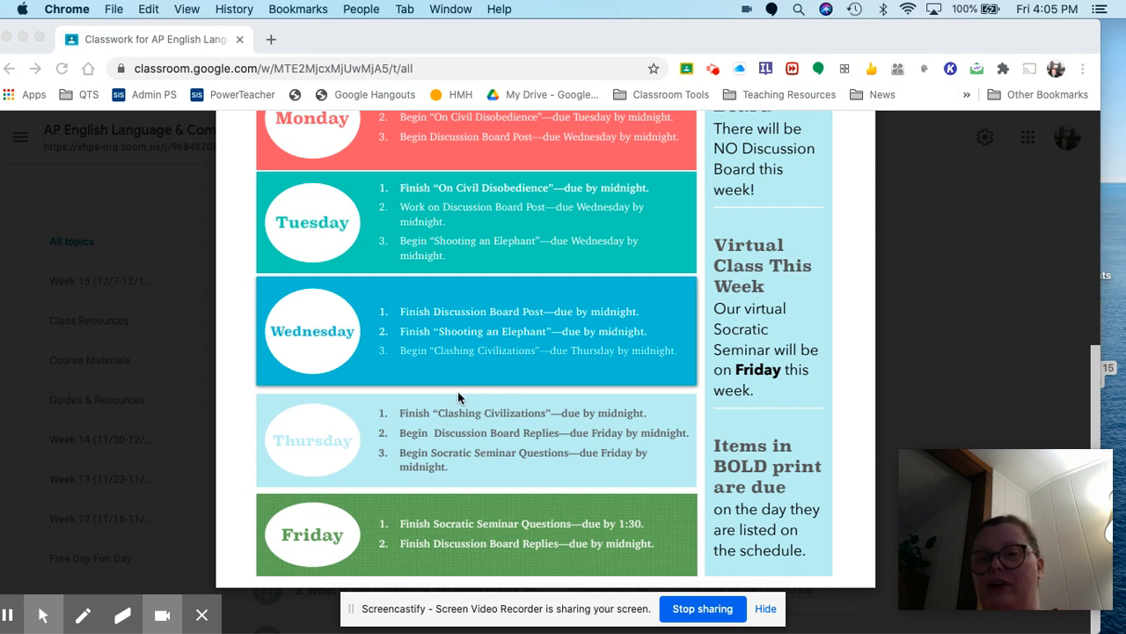
pyautogui.moveTo(507, 429)
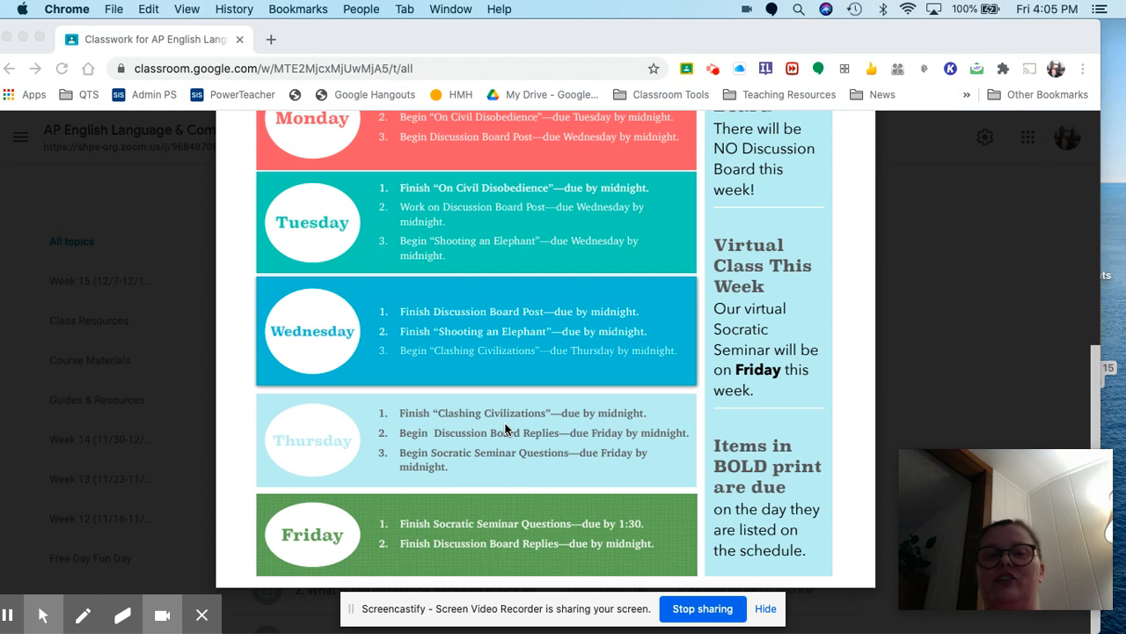
pyautogui.moveTo(509, 442)
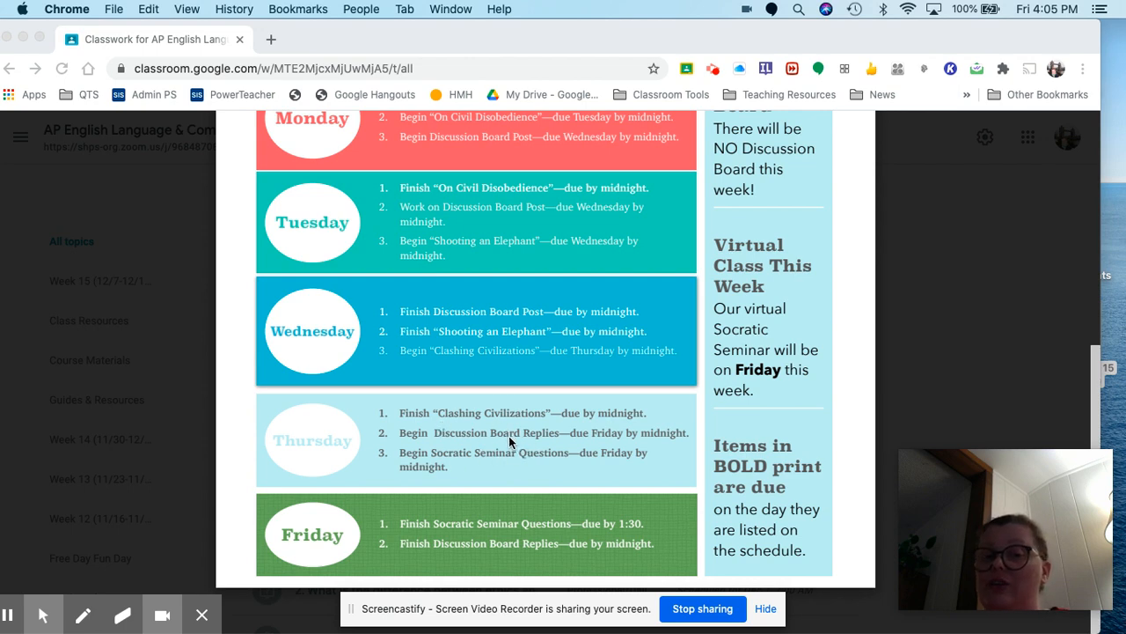
pyautogui.moveTo(514, 462)
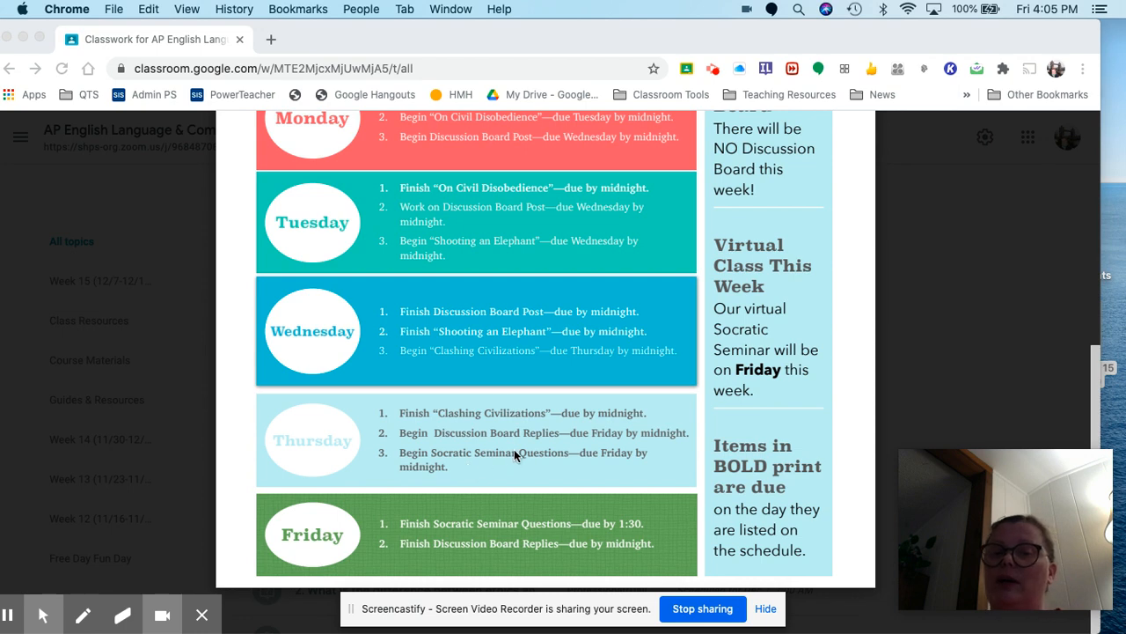
pyautogui.moveTo(538, 458)
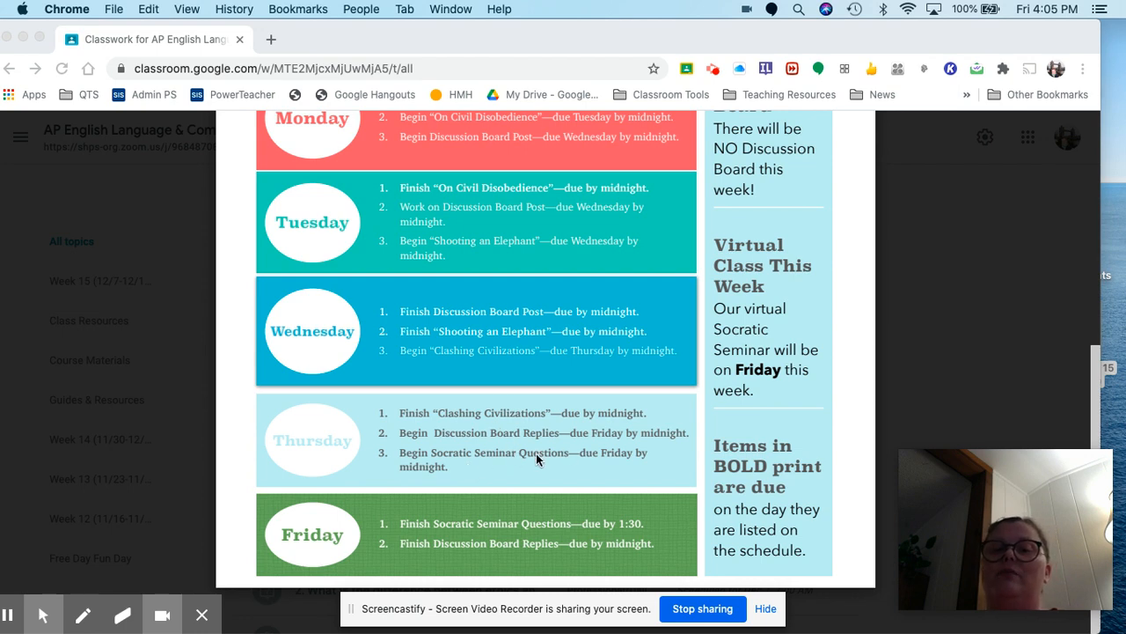
pyautogui.moveTo(574, 471)
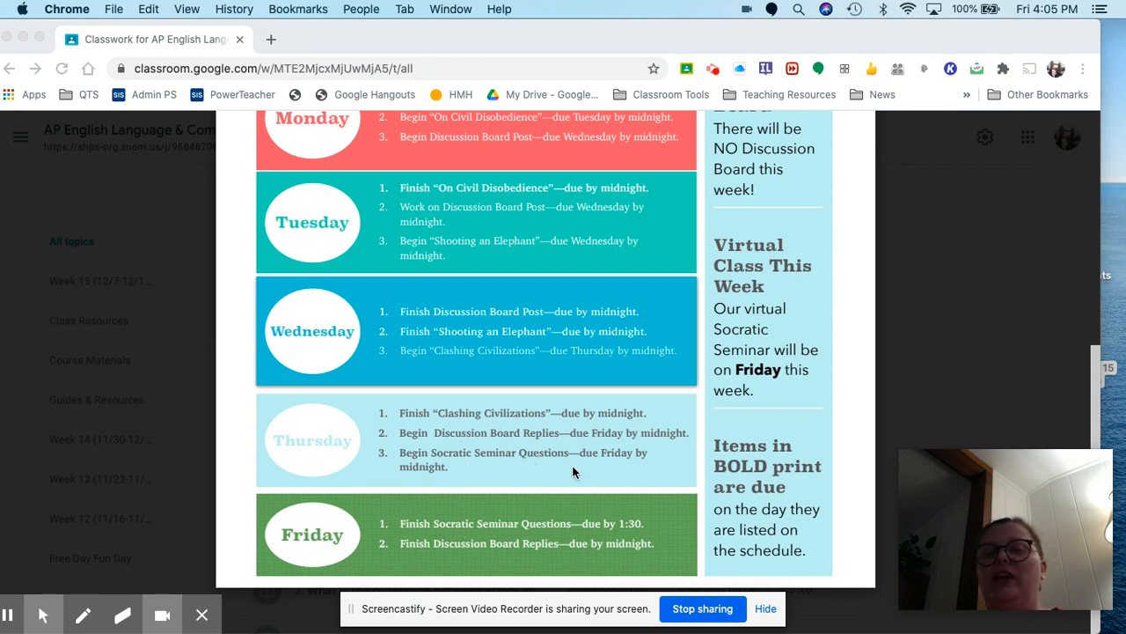
pyautogui.moveTo(546, 465)
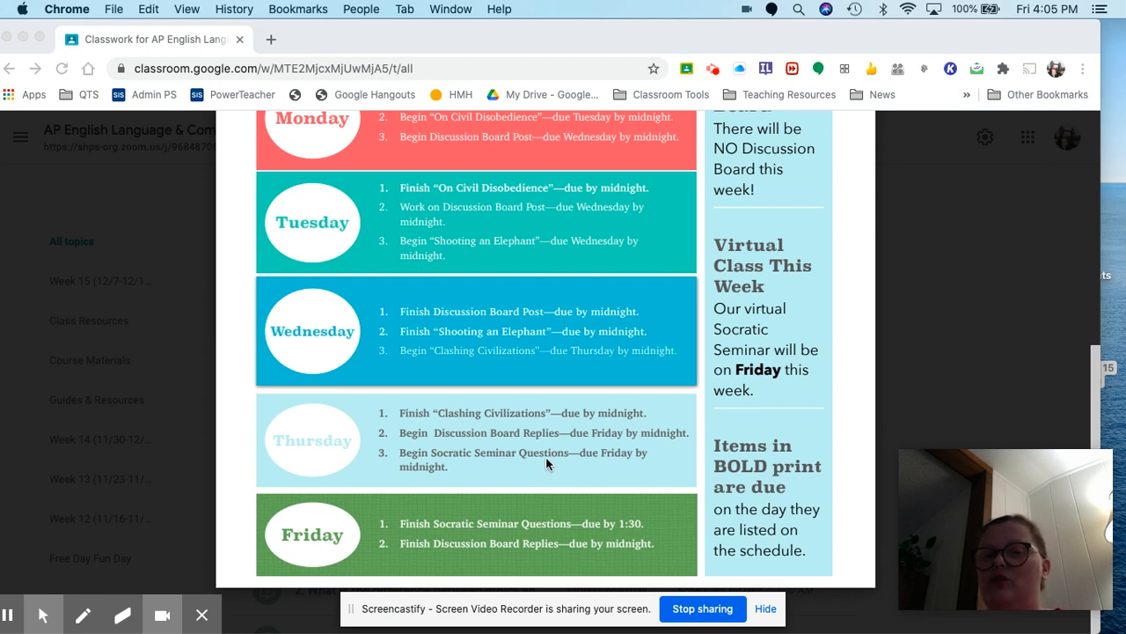
pyautogui.moveTo(496, 546)
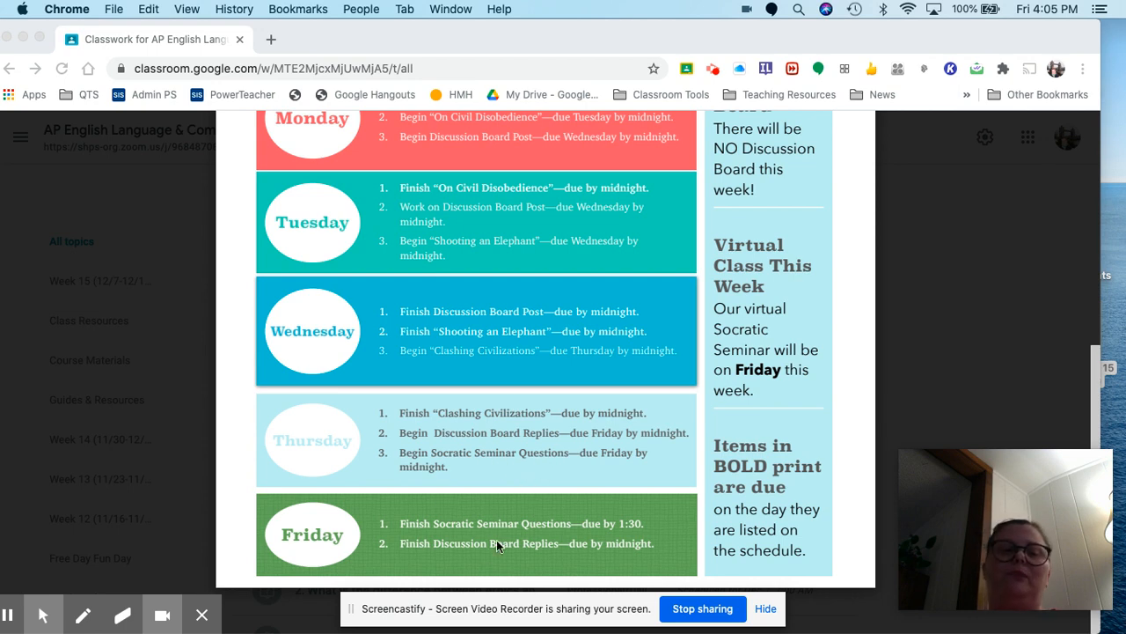
pyautogui.moveTo(507, 501)
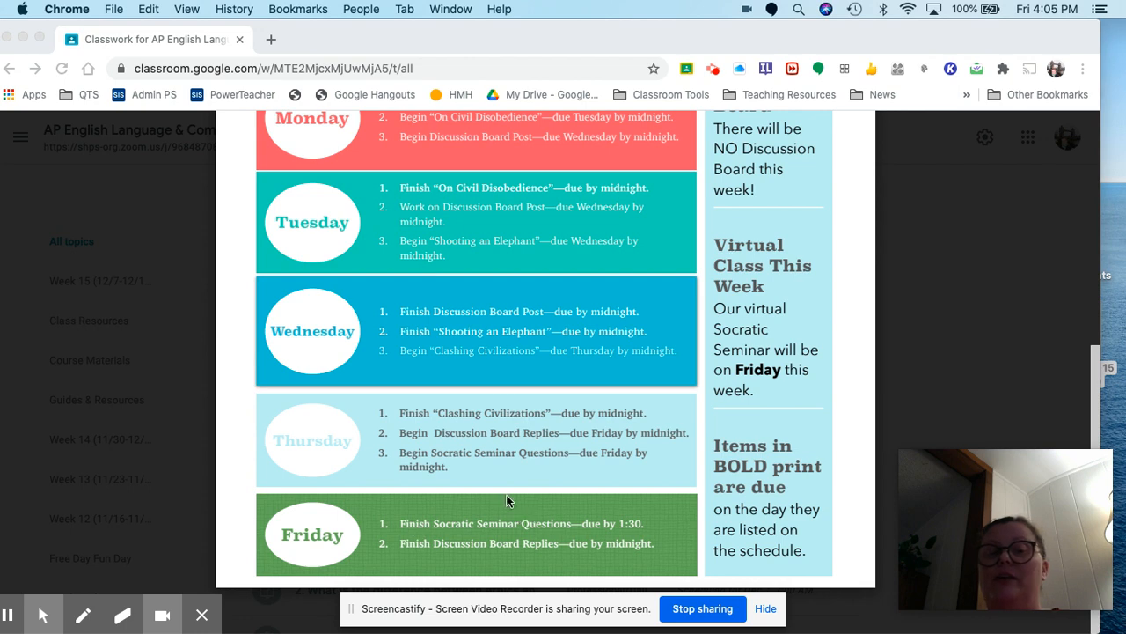
pyautogui.moveTo(556, 533)
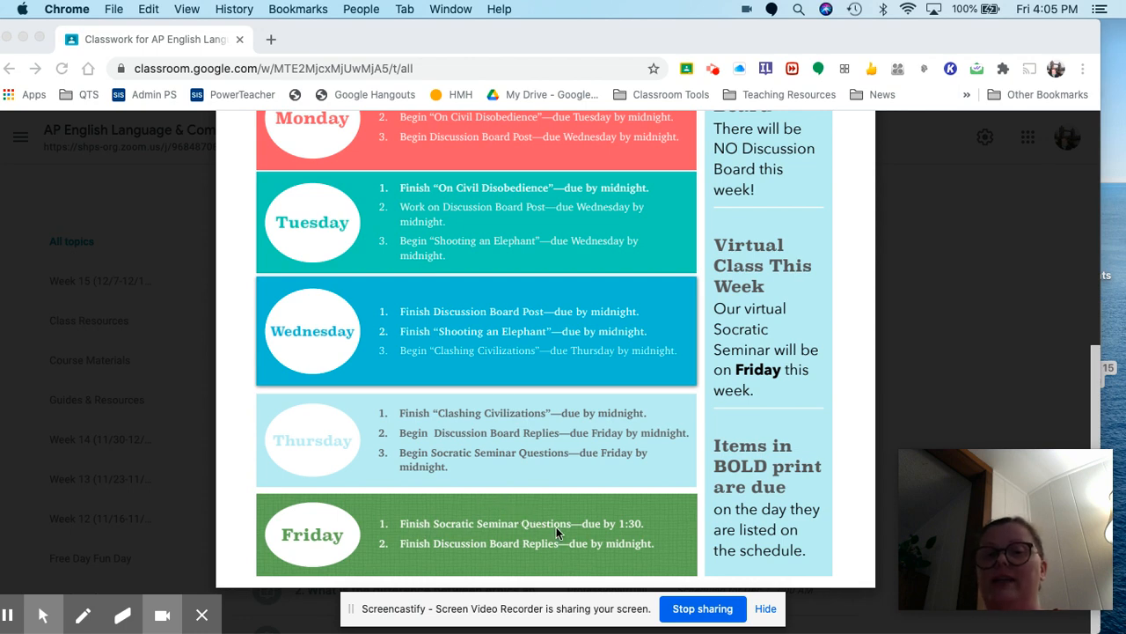
pyautogui.moveTo(638, 537)
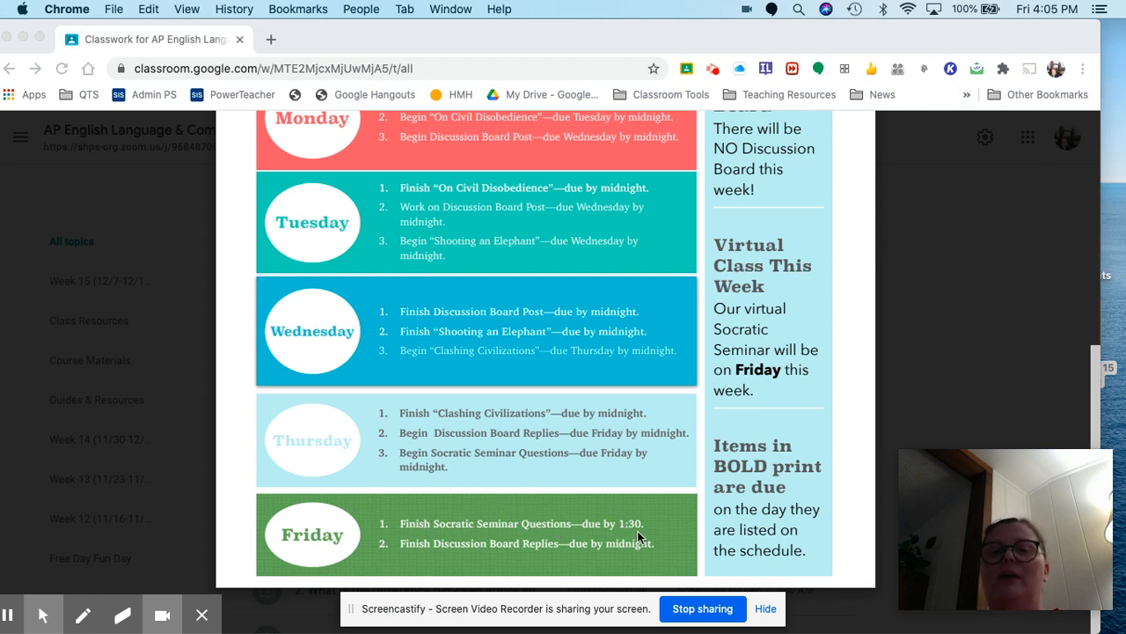
pyautogui.moveTo(641, 519)
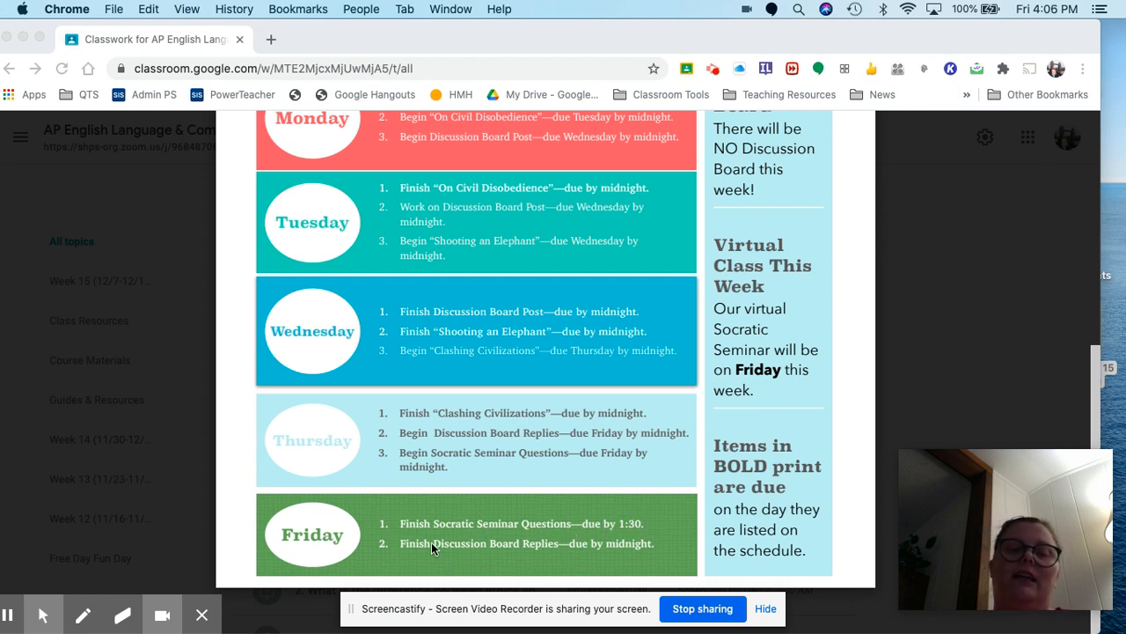
pyautogui.moveTo(526, 558)
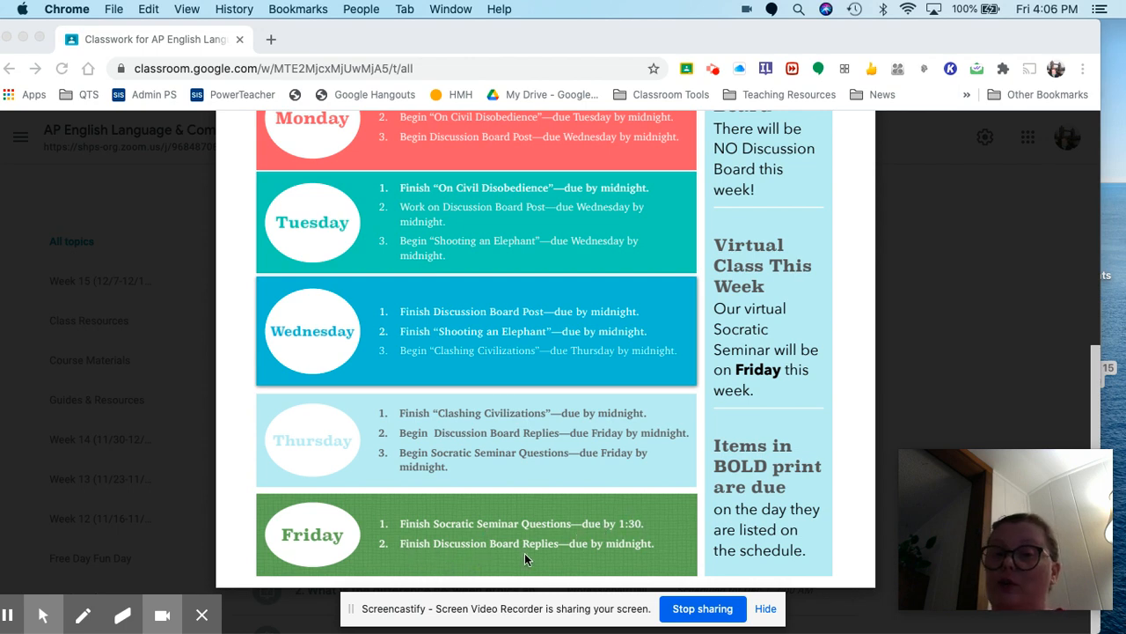